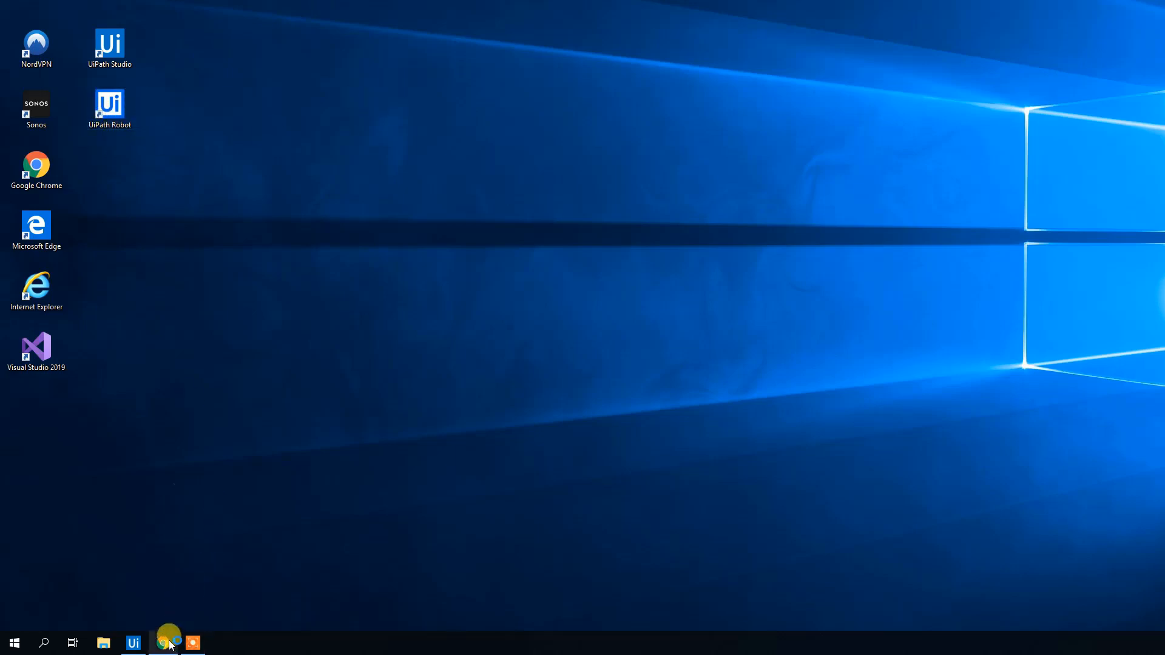
Launch the browser and enter the default Orchestrator service from Platform Services
left_click(163, 643)
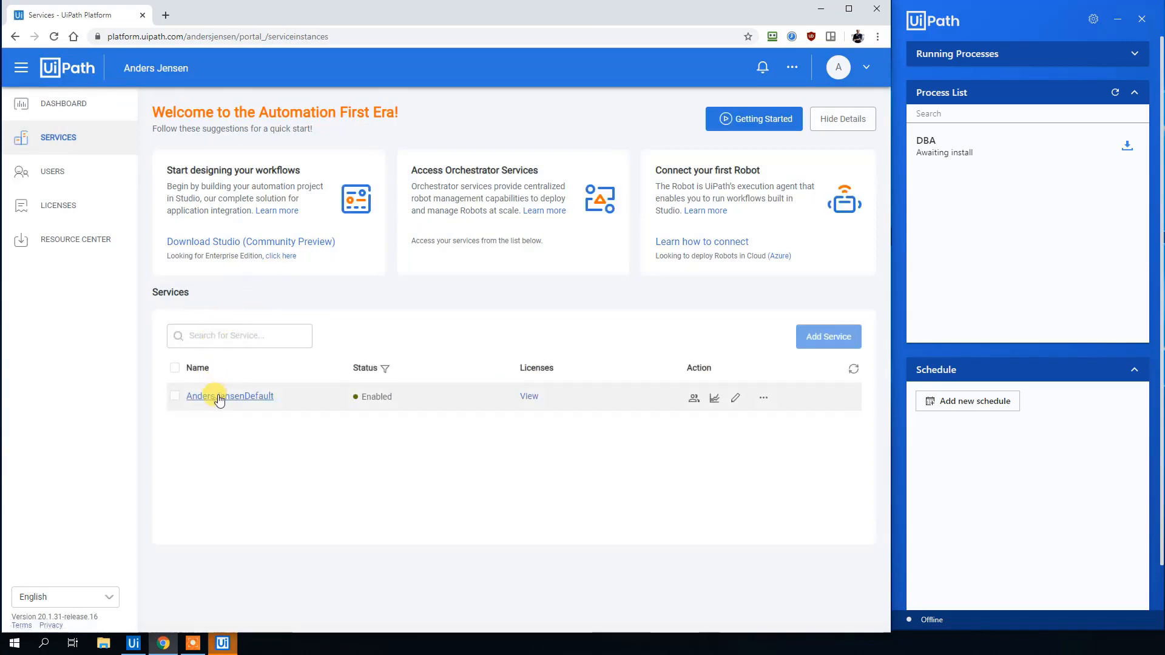
left_click(231, 396)
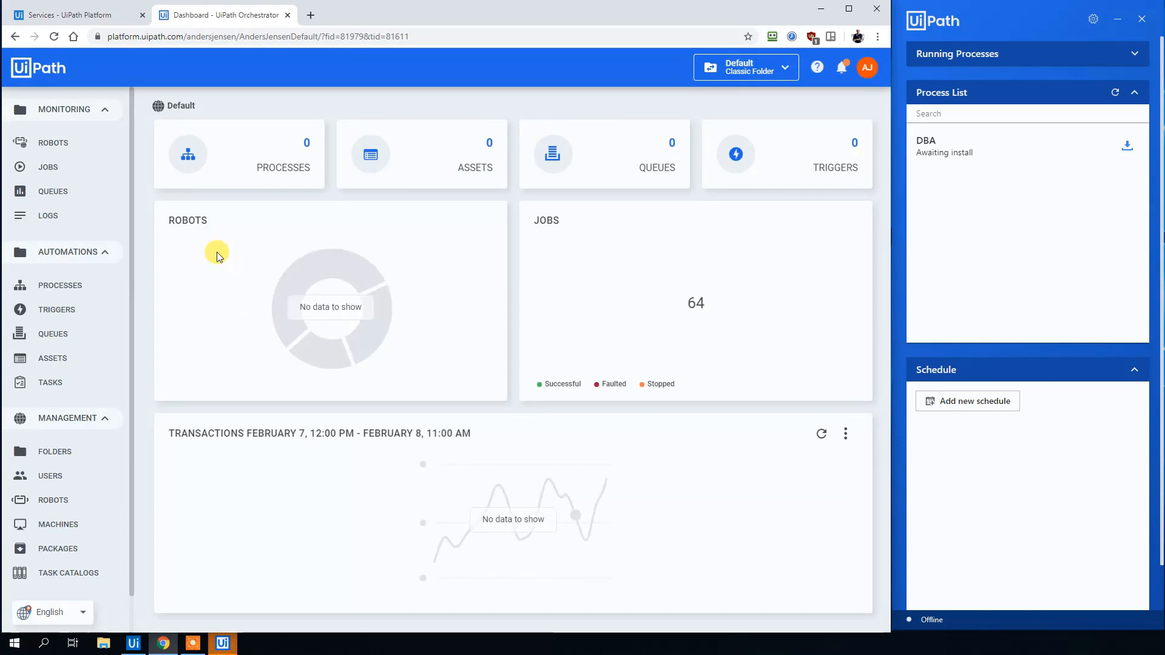
Provision a new machine template named 'Anders' under Machines
left_click(58, 524)
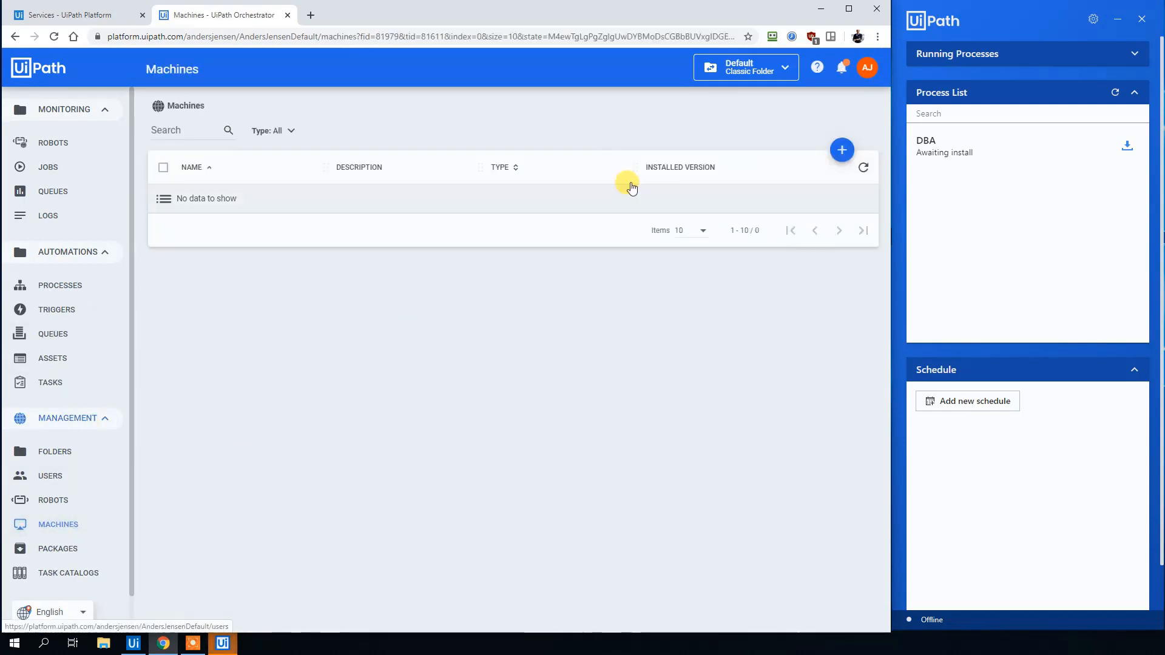
left_click(842, 149)
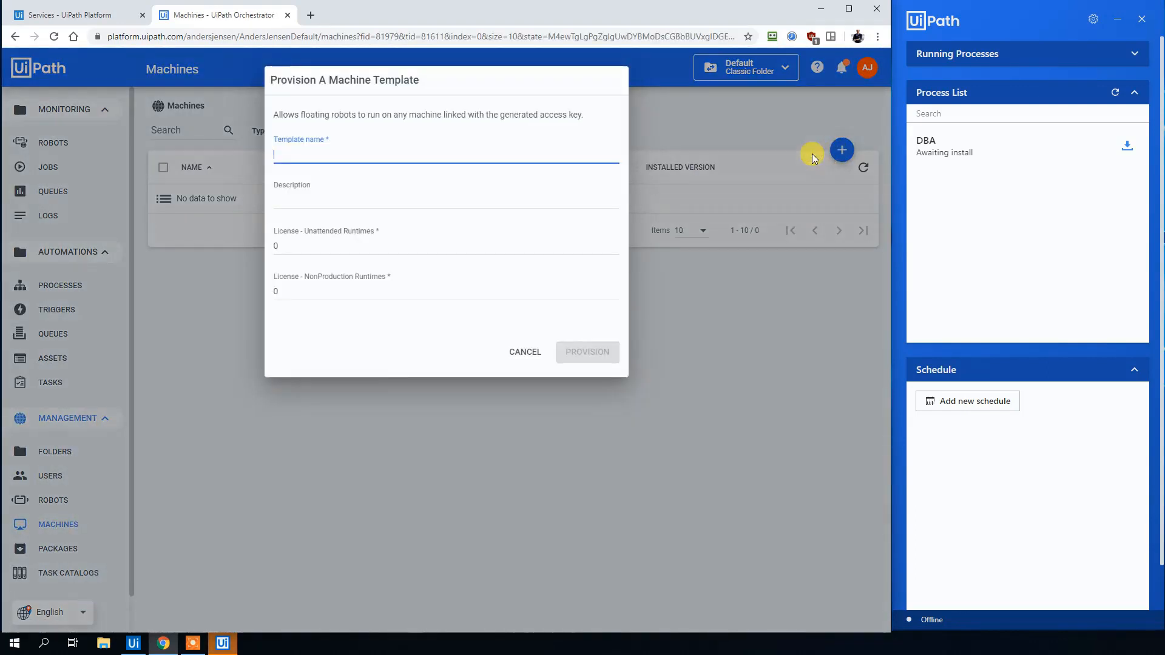
type("Anders")
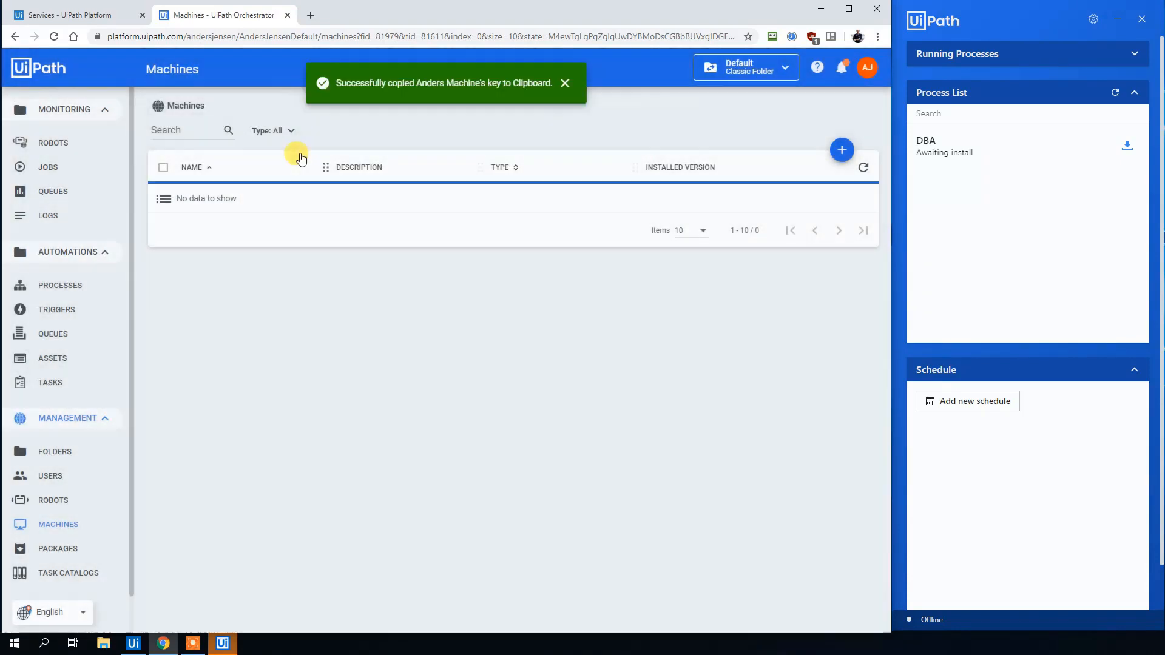
Create a floating Studio robot named 'Robot' using the Windows account found via whoami
left_click(53, 500)
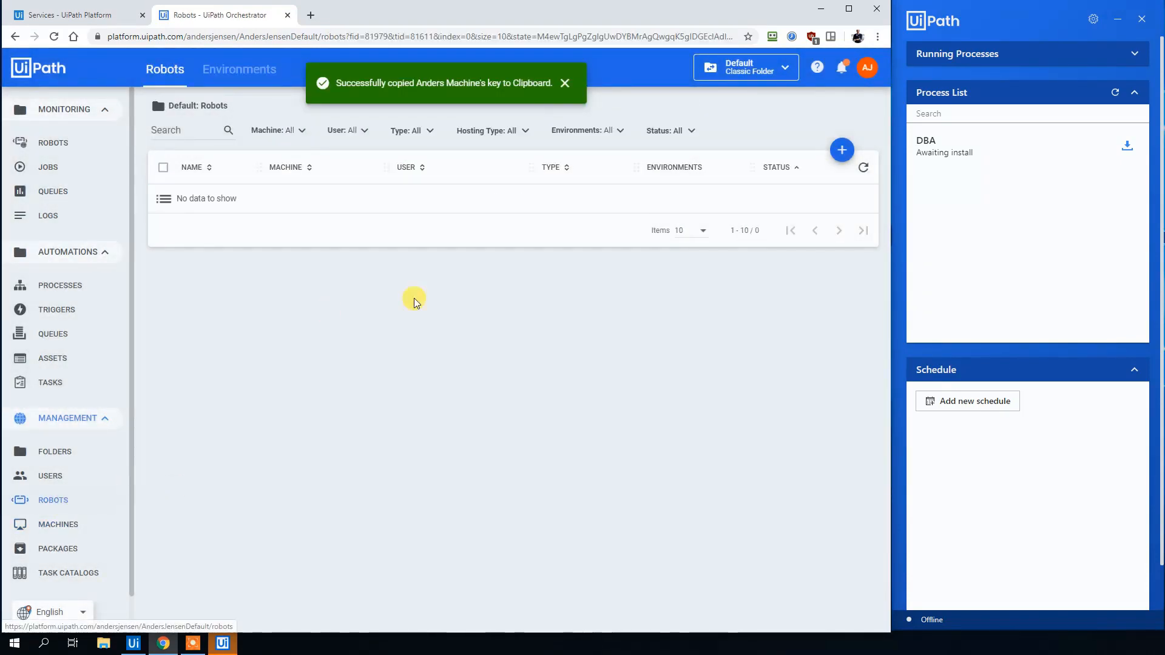
left_click(841, 150)
type("Anders")
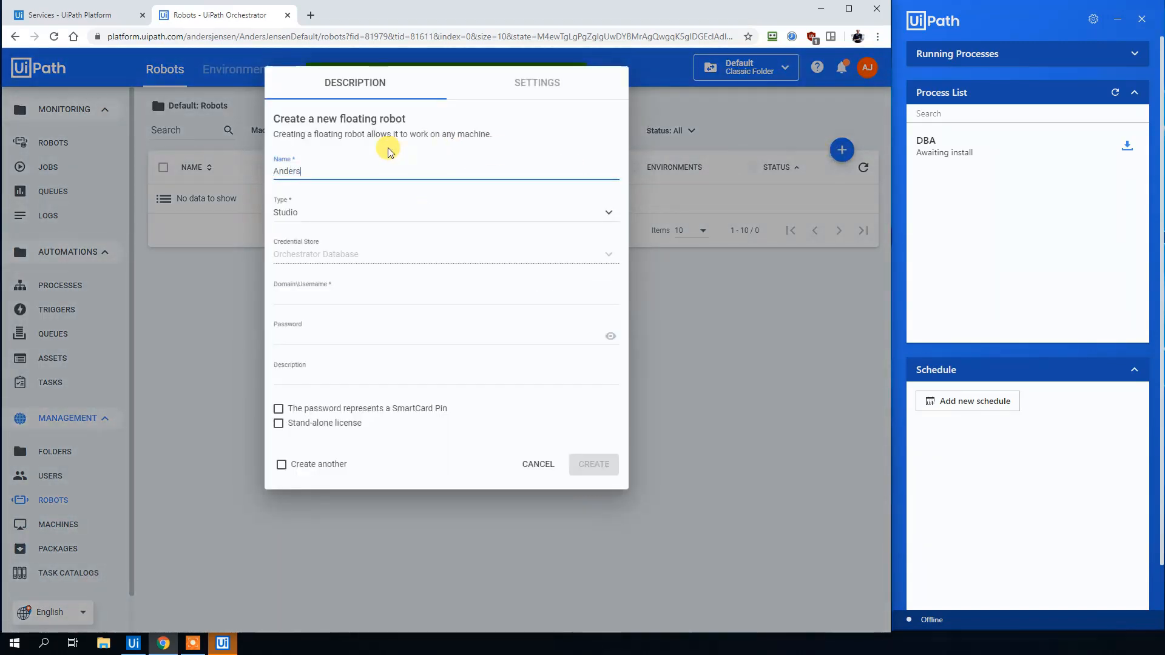
type("Robot")
type("whoami")
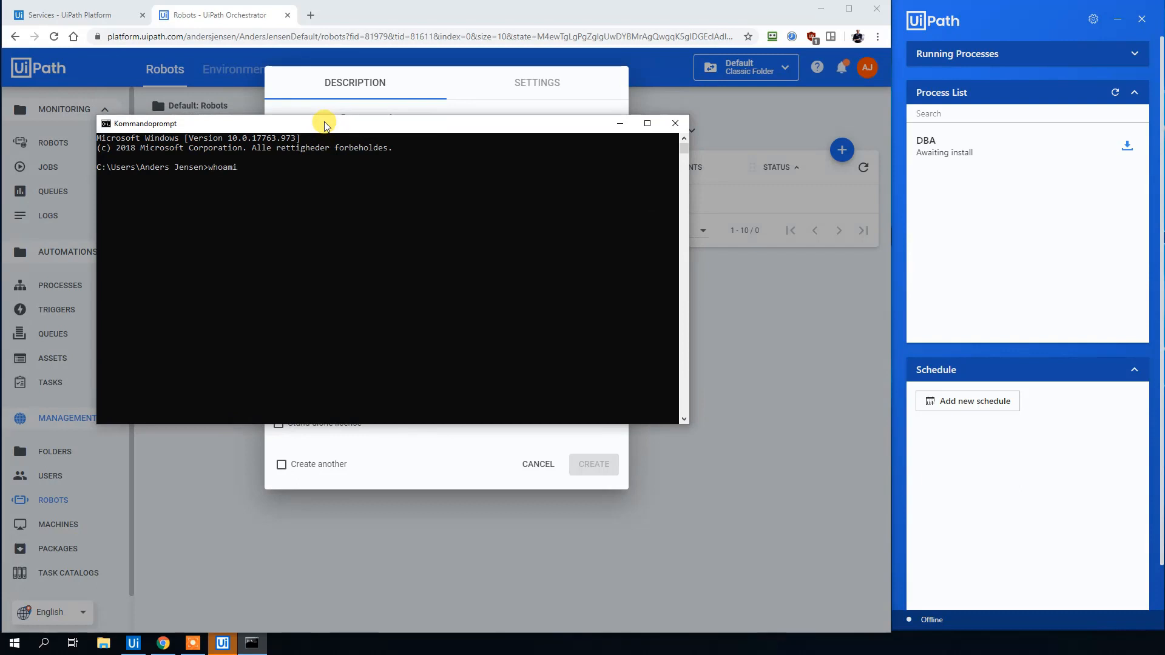
key("Enter")
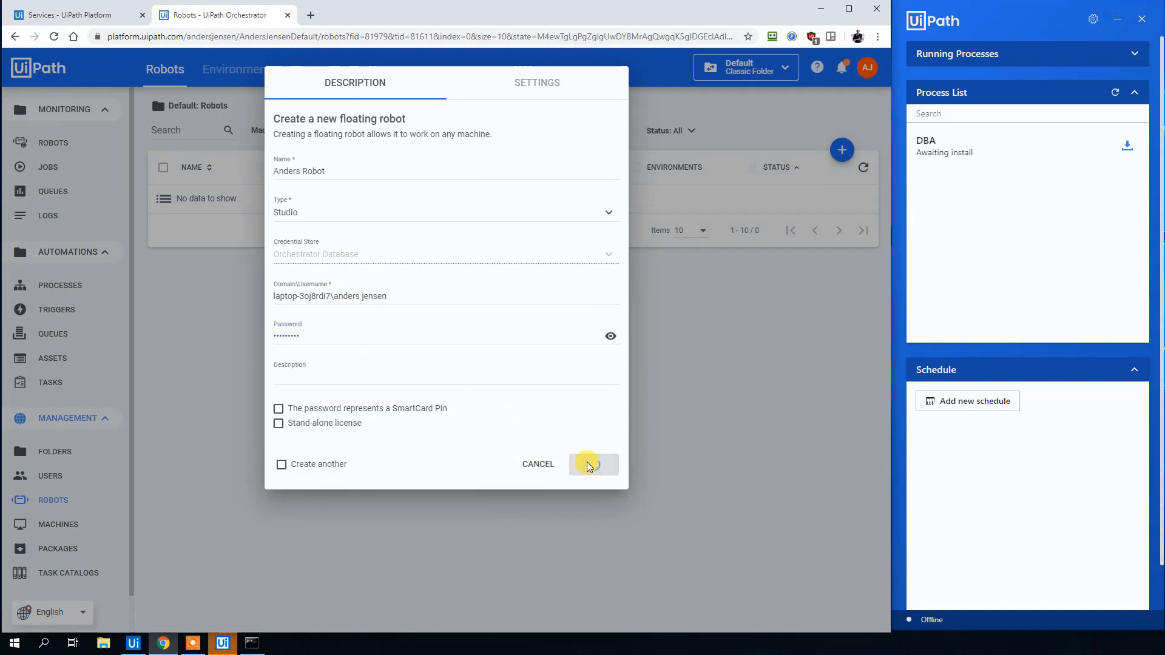
left_click(593, 464)
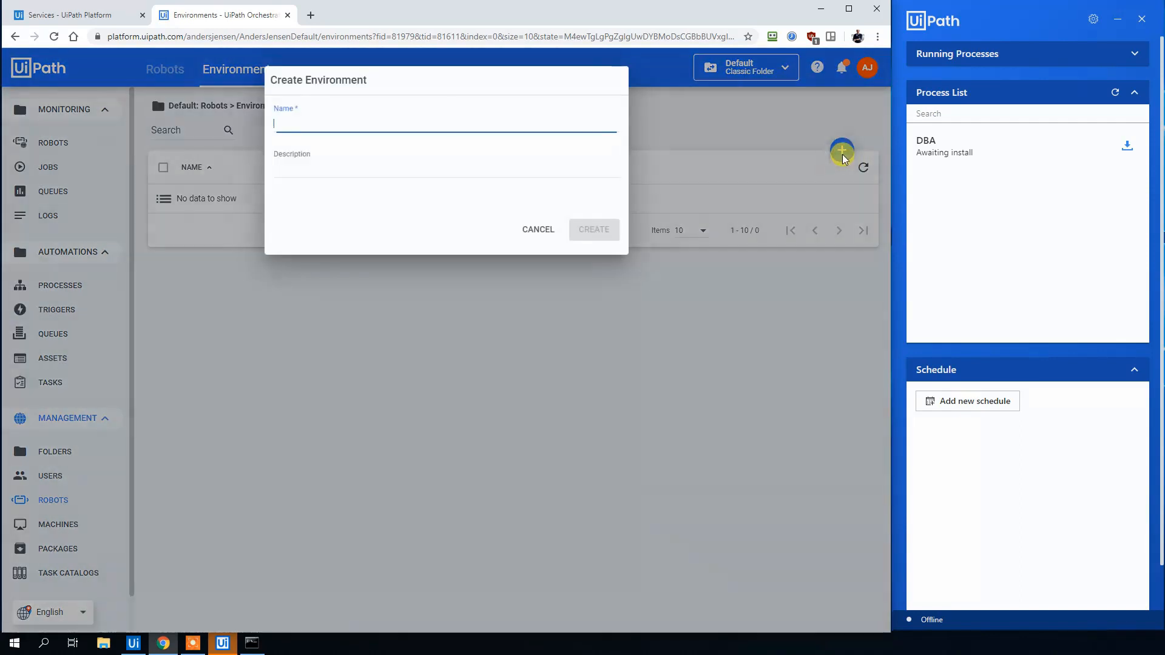
Create the environment 'Anders Env' and assign the new robot to it
type("Anders Env")
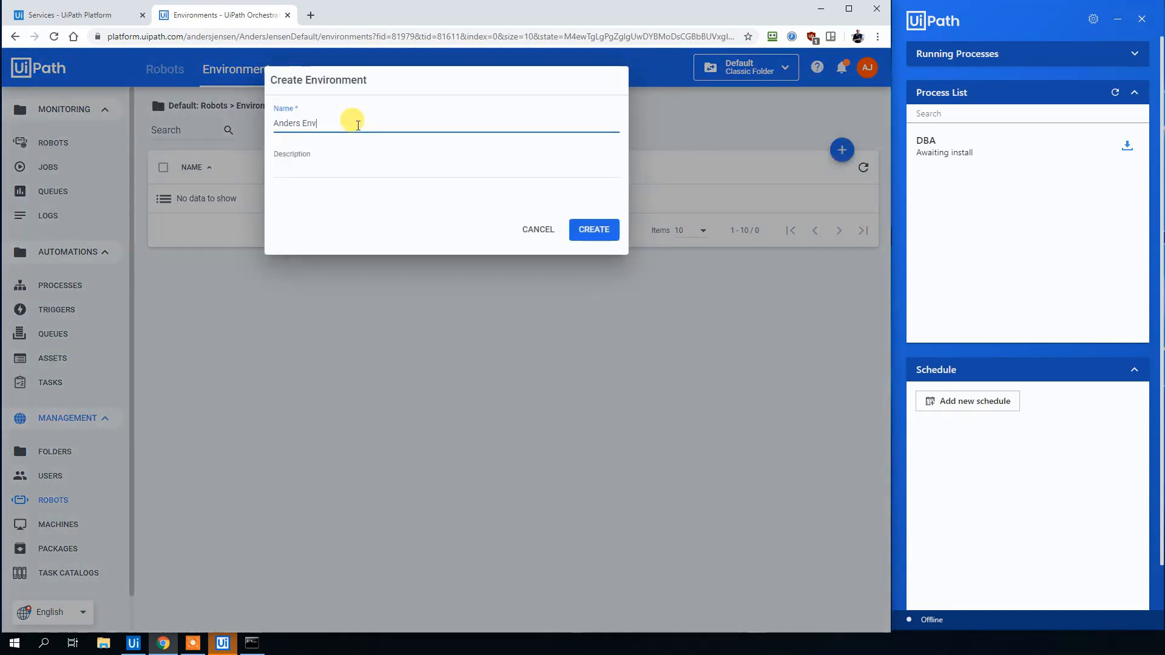
left_click(592, 229)
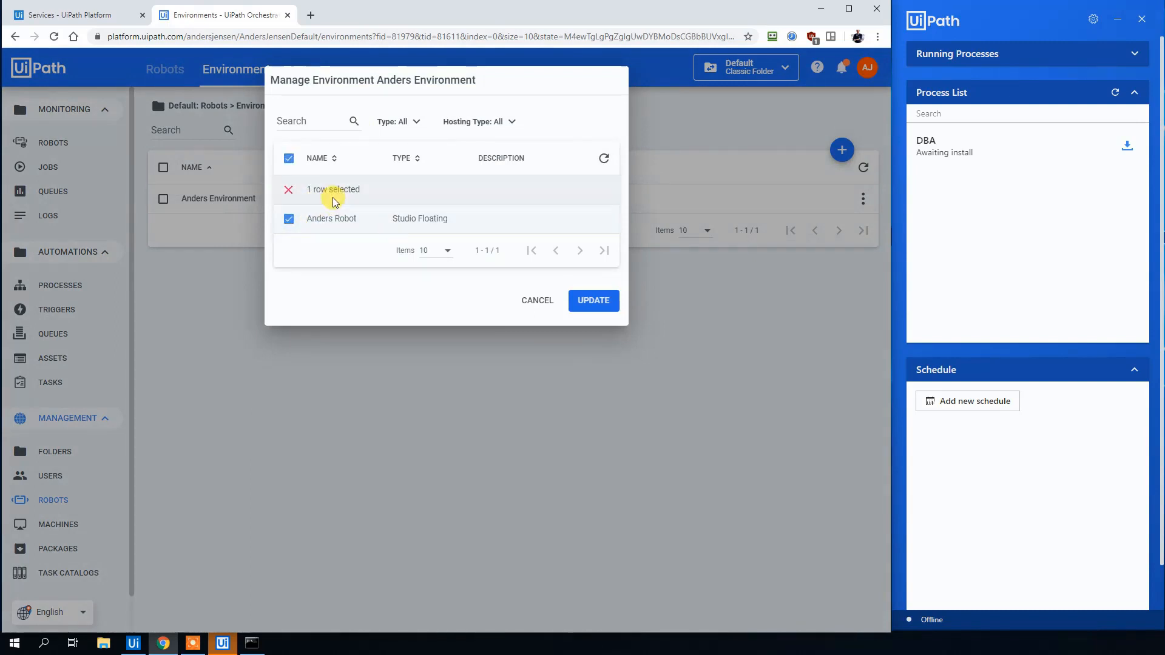
left_click(592, 300)
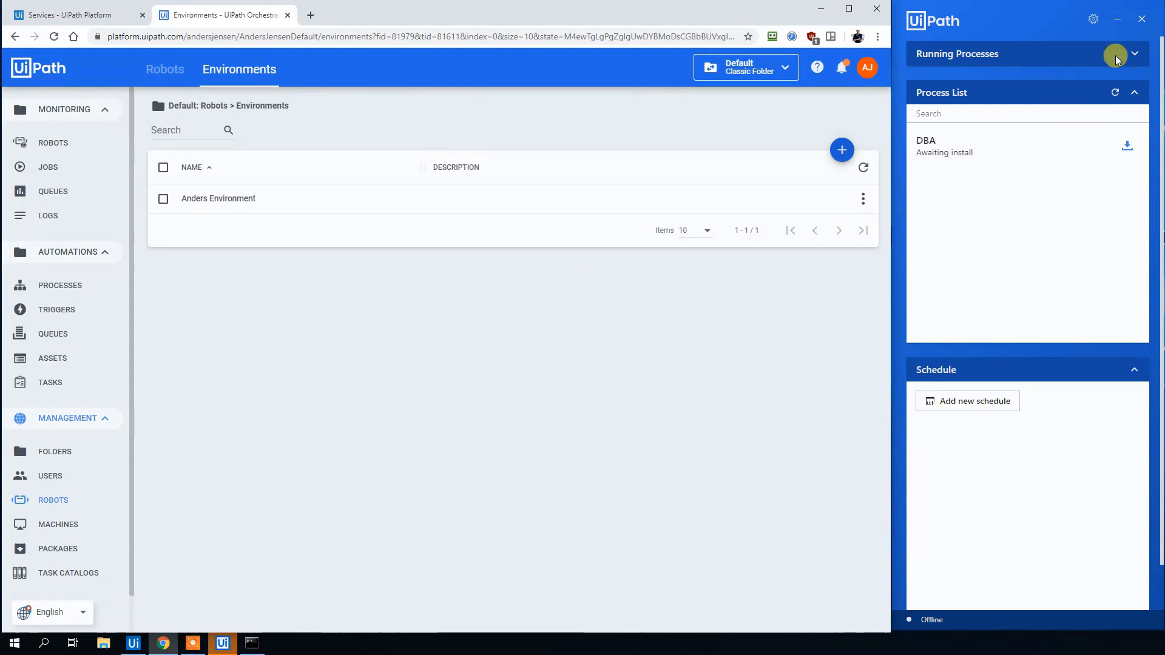
left_click(1092, 19)
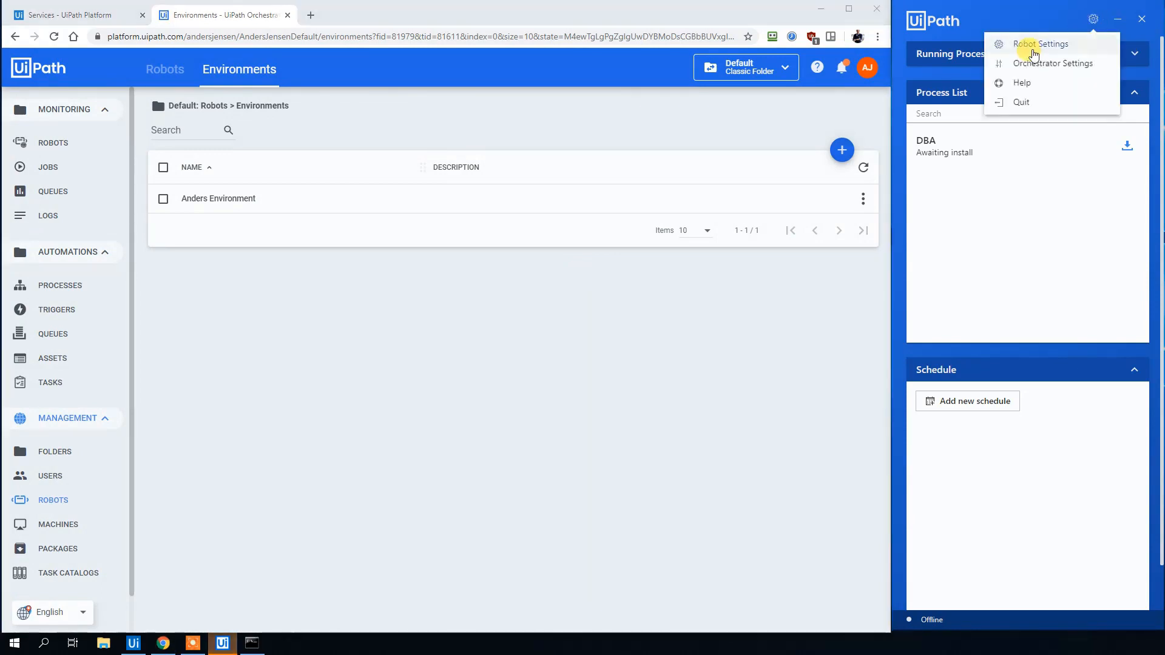
left_click(1055, 62)
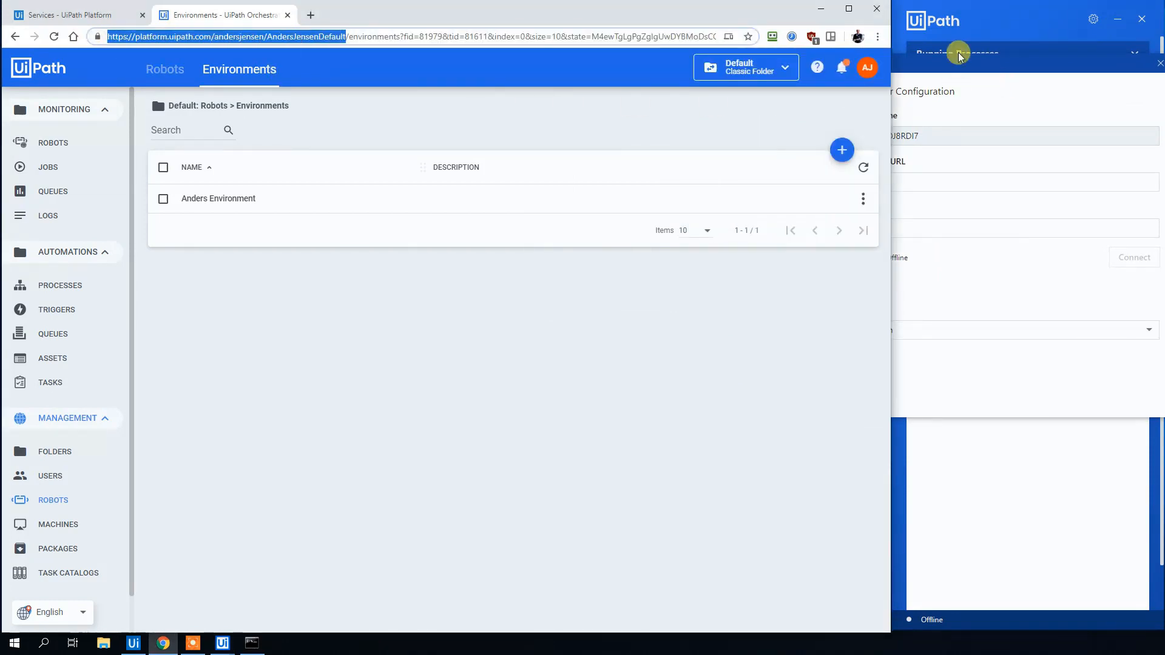
type("https://platform.uipath.com/andersjensen/AndersJensenDefault")
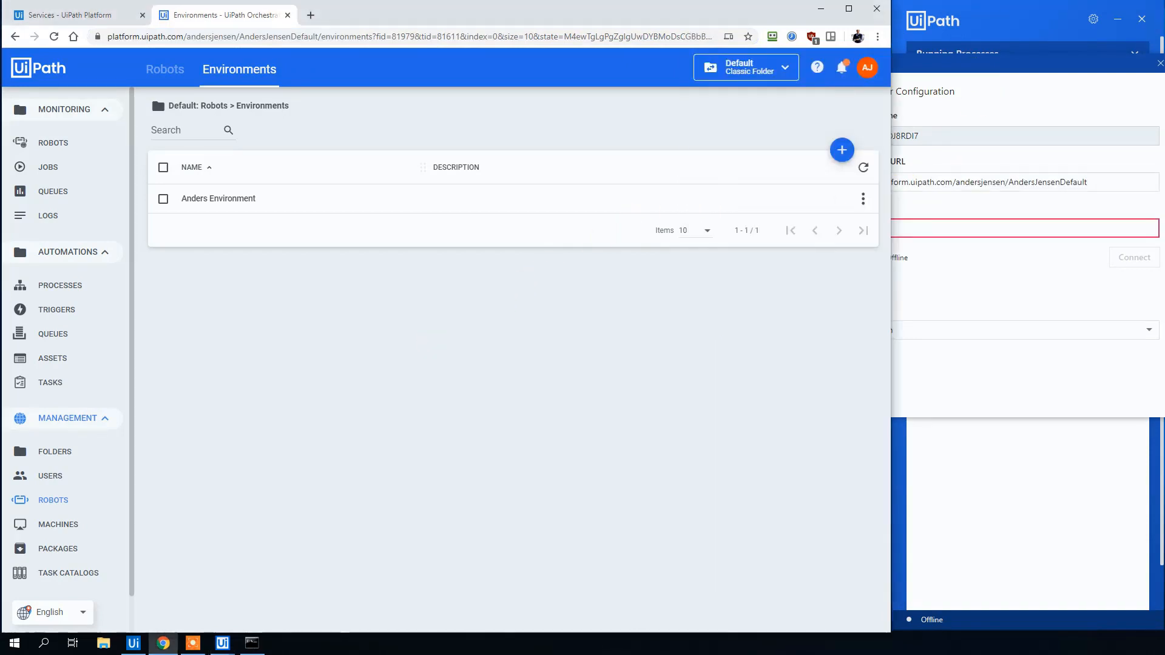
left_click(58, 523)
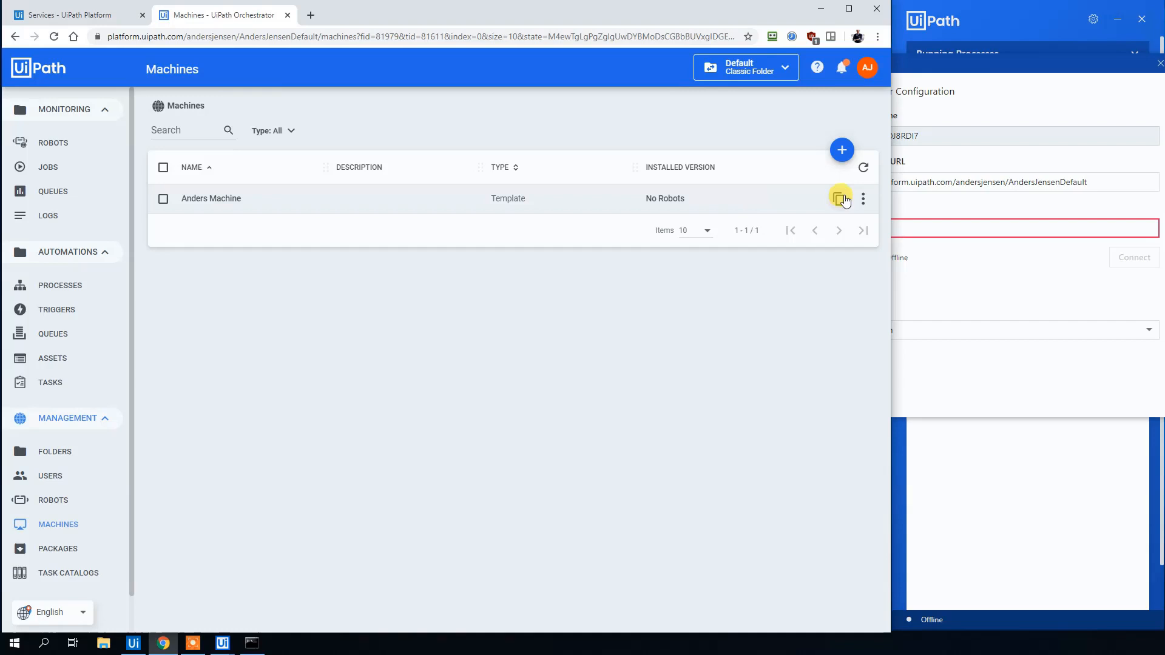
left_click(840, 198)
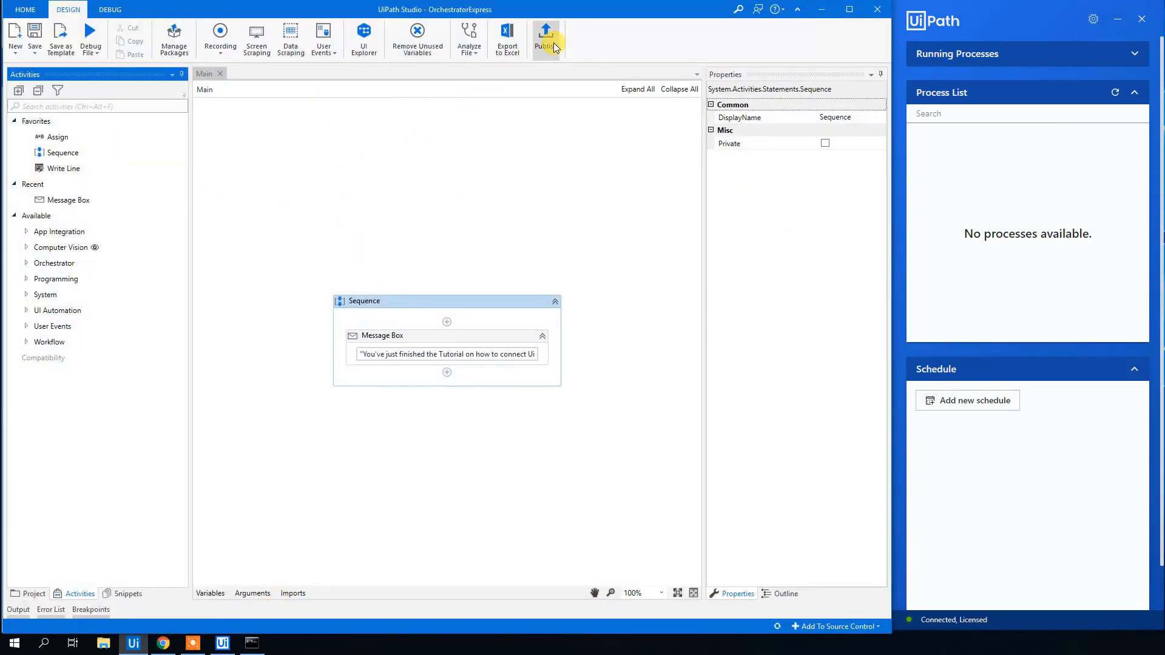
Publish the OrchestratorExpress project to Orchestrator as version 1.0.1
left_click(546, 36)
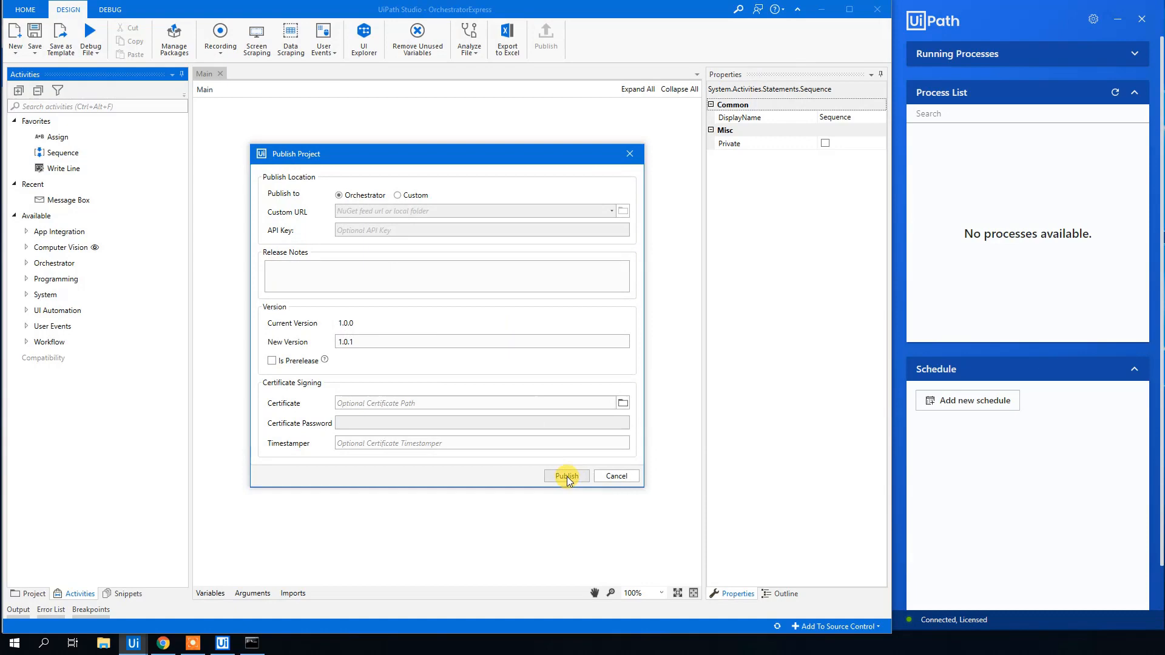
left_click(566, 475)
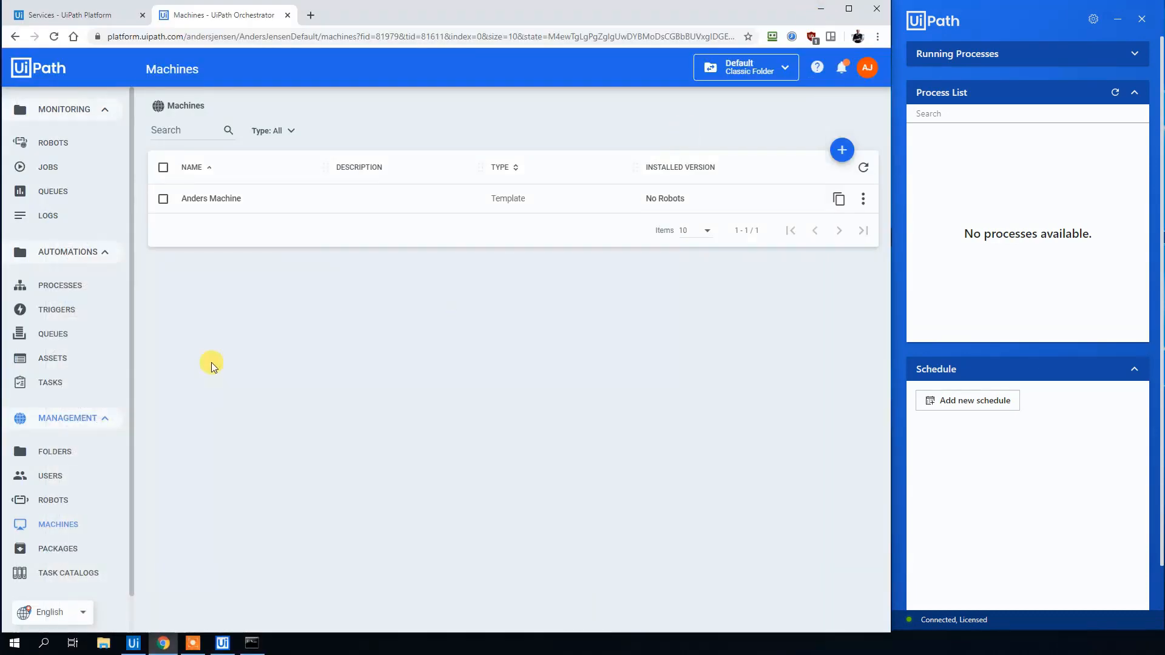
Deploy the OrchestratorExpress 1.0.1 package as a process in Anders Environment
left_click(60, 285)
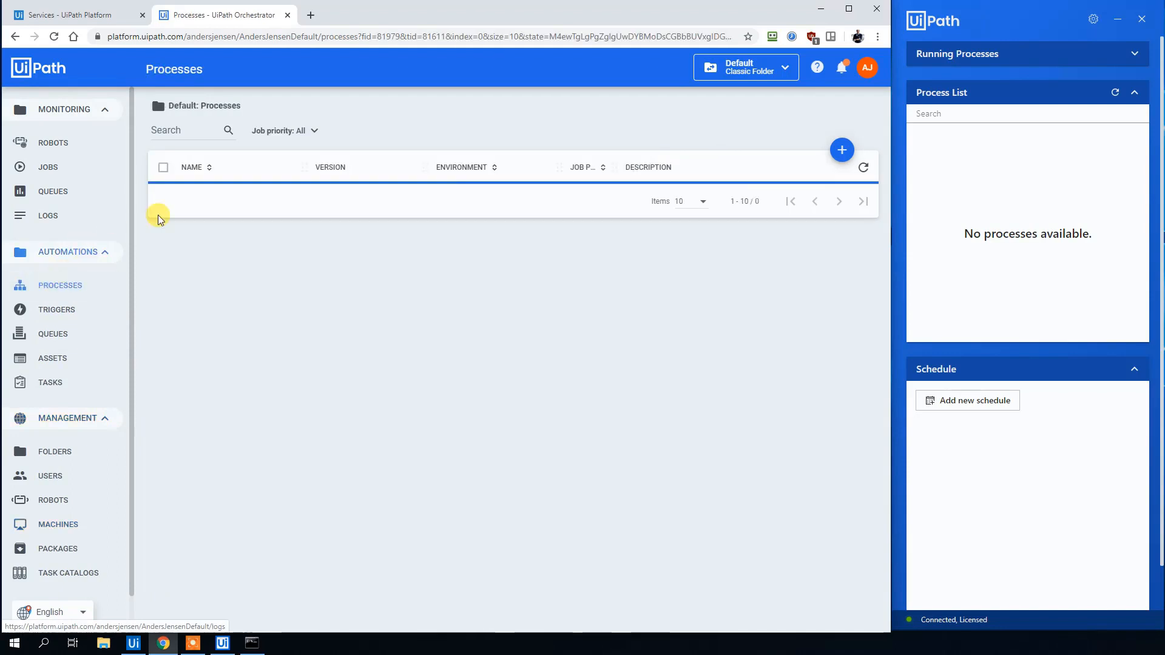
left_click(841, 149)
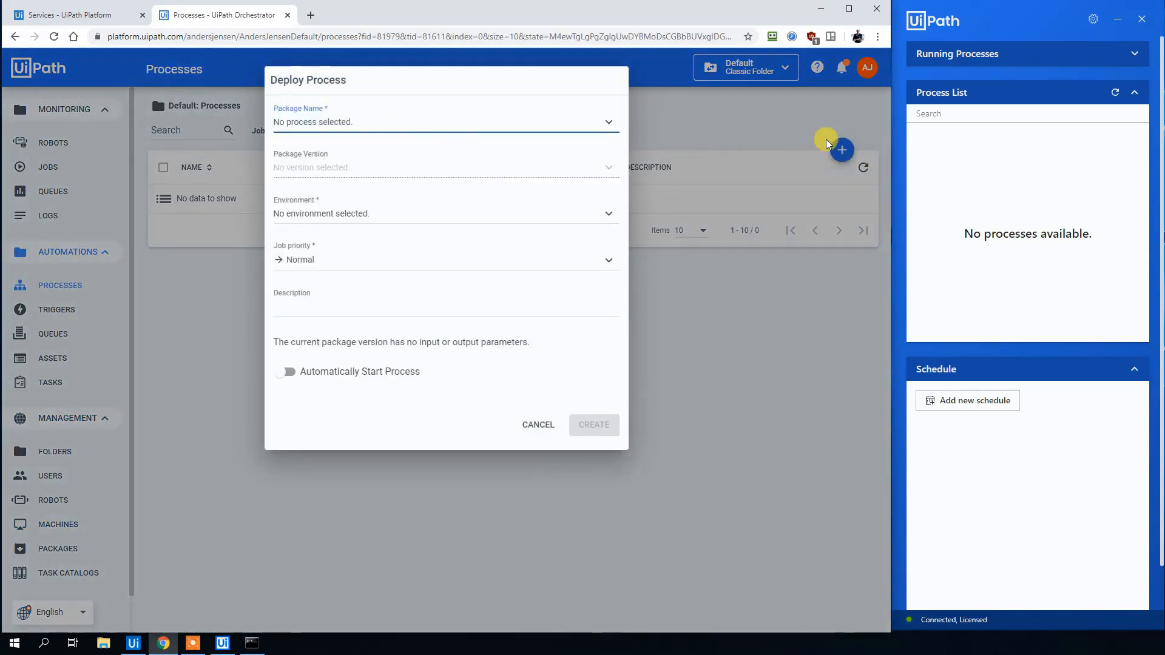
left_click(445, 121)
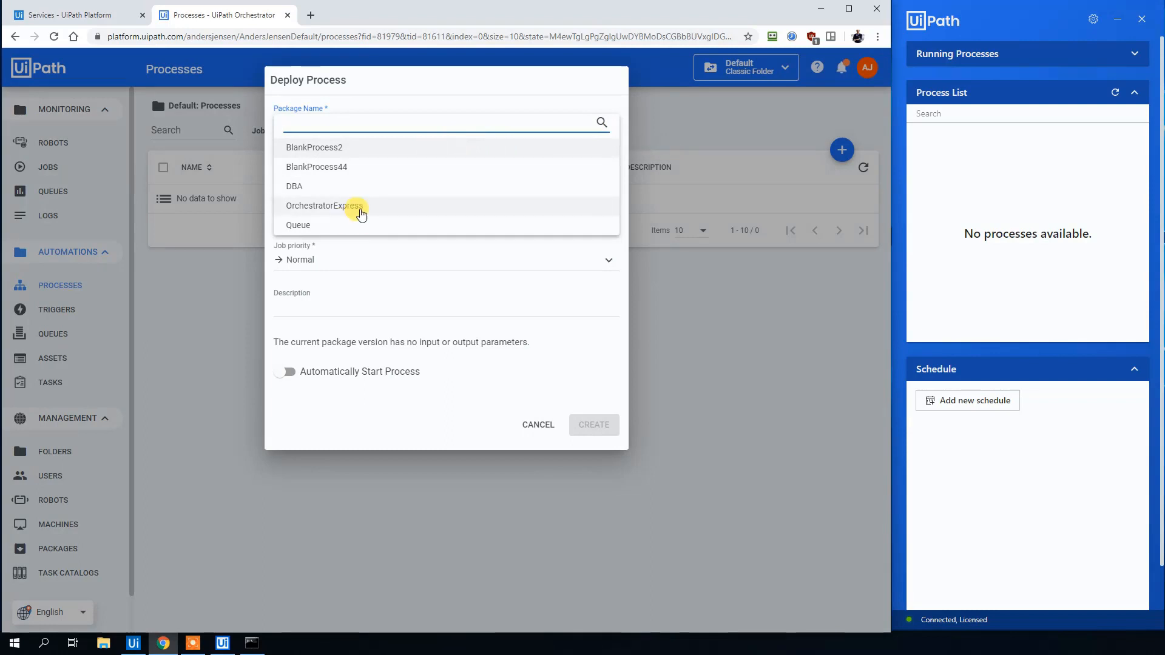
left_click(323, 206)
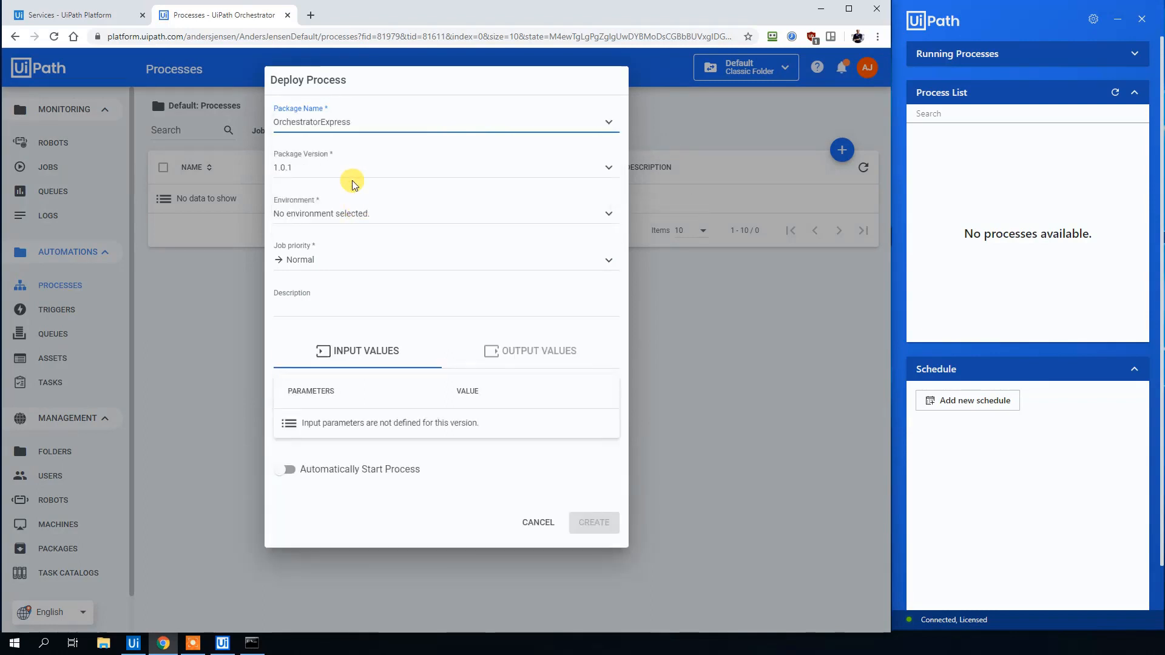
left_click(445, 213)
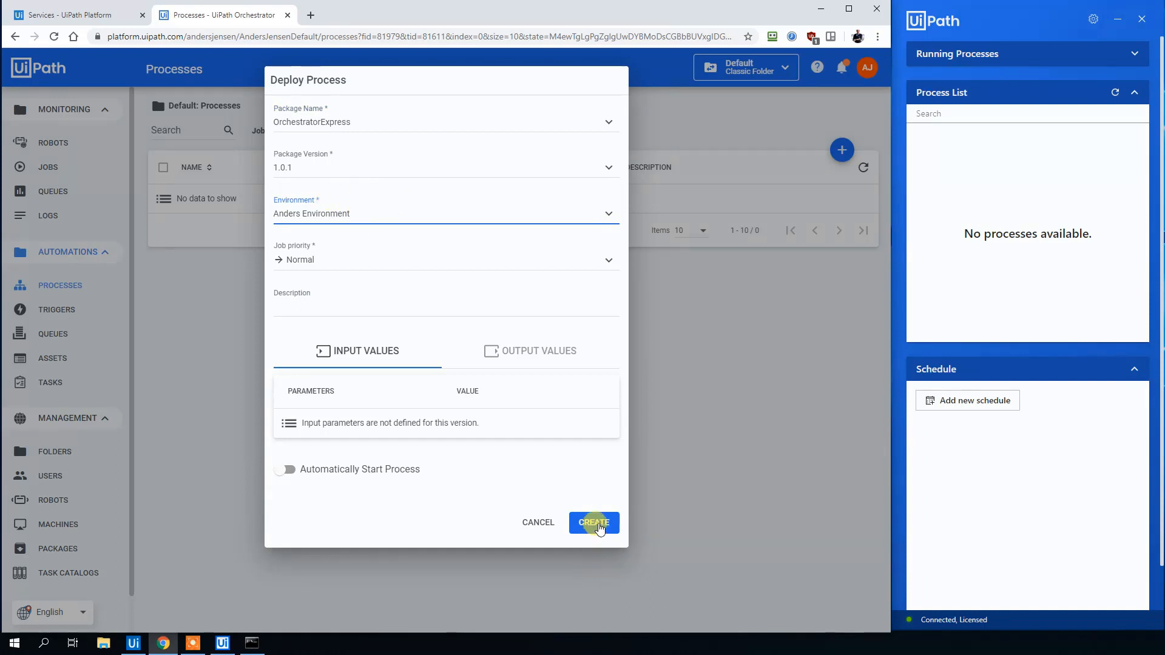
left_click(592, 522)
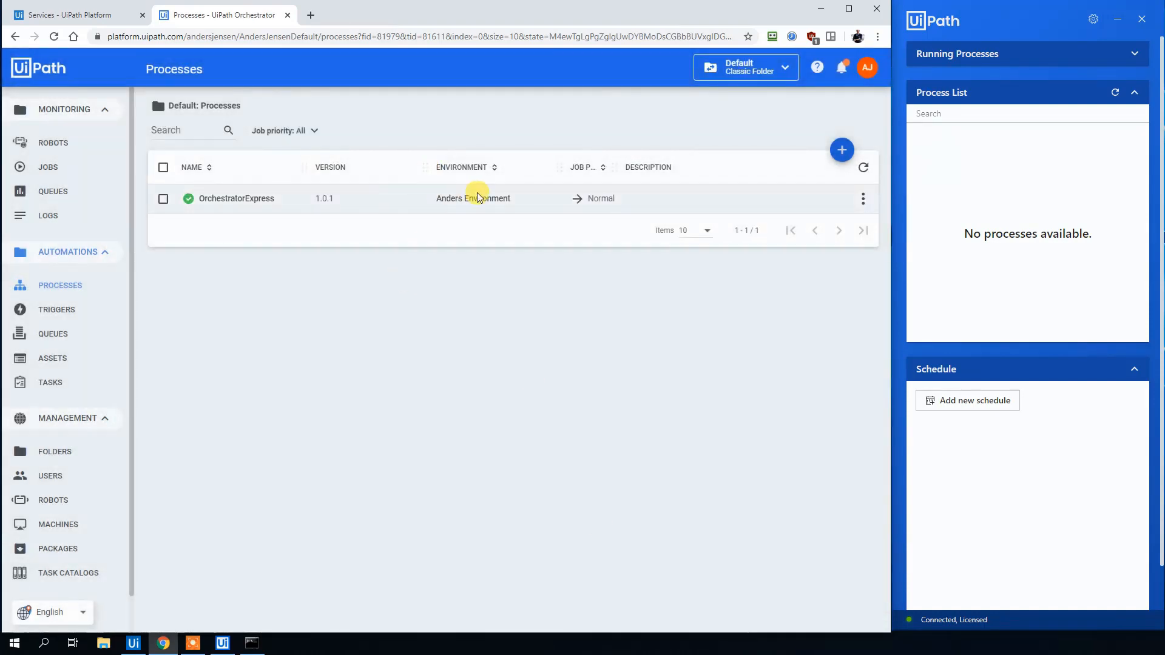
Refresh the robot's process list and run OrchestratorExpress
left_click(1114, 92)
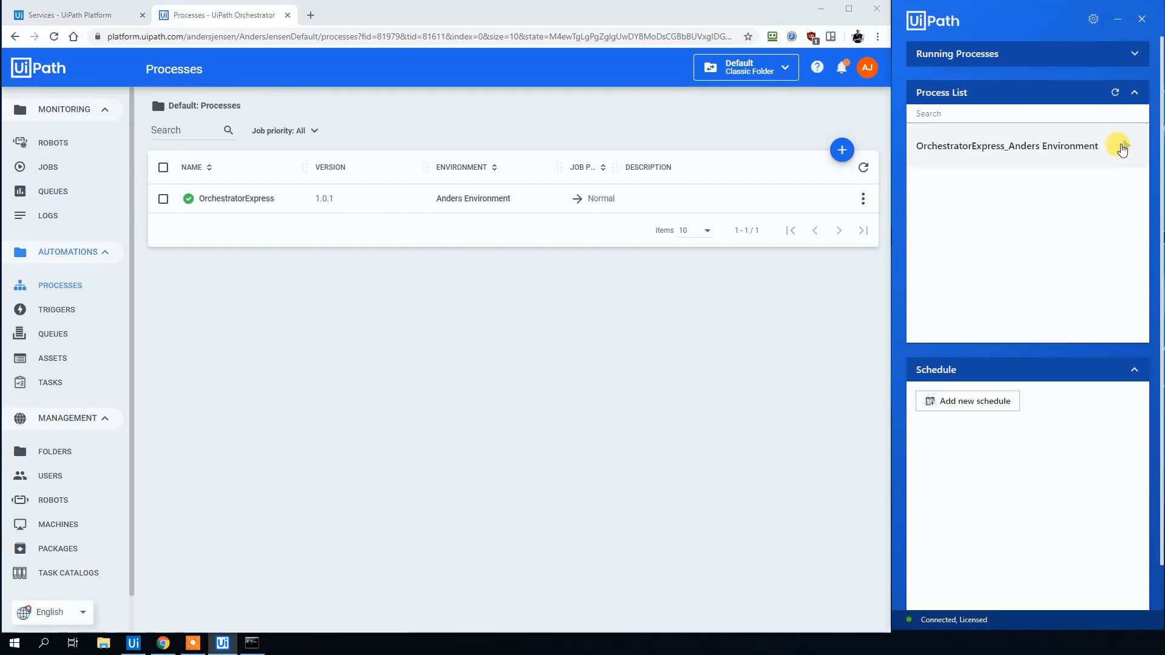
left_click(1124, 146)
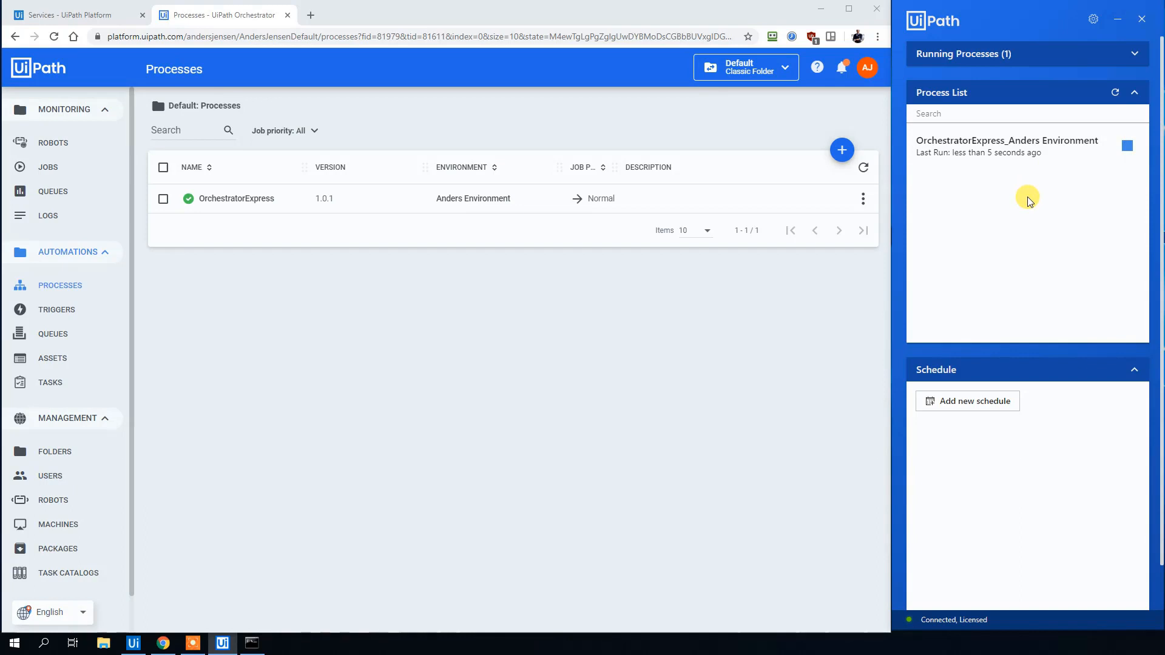